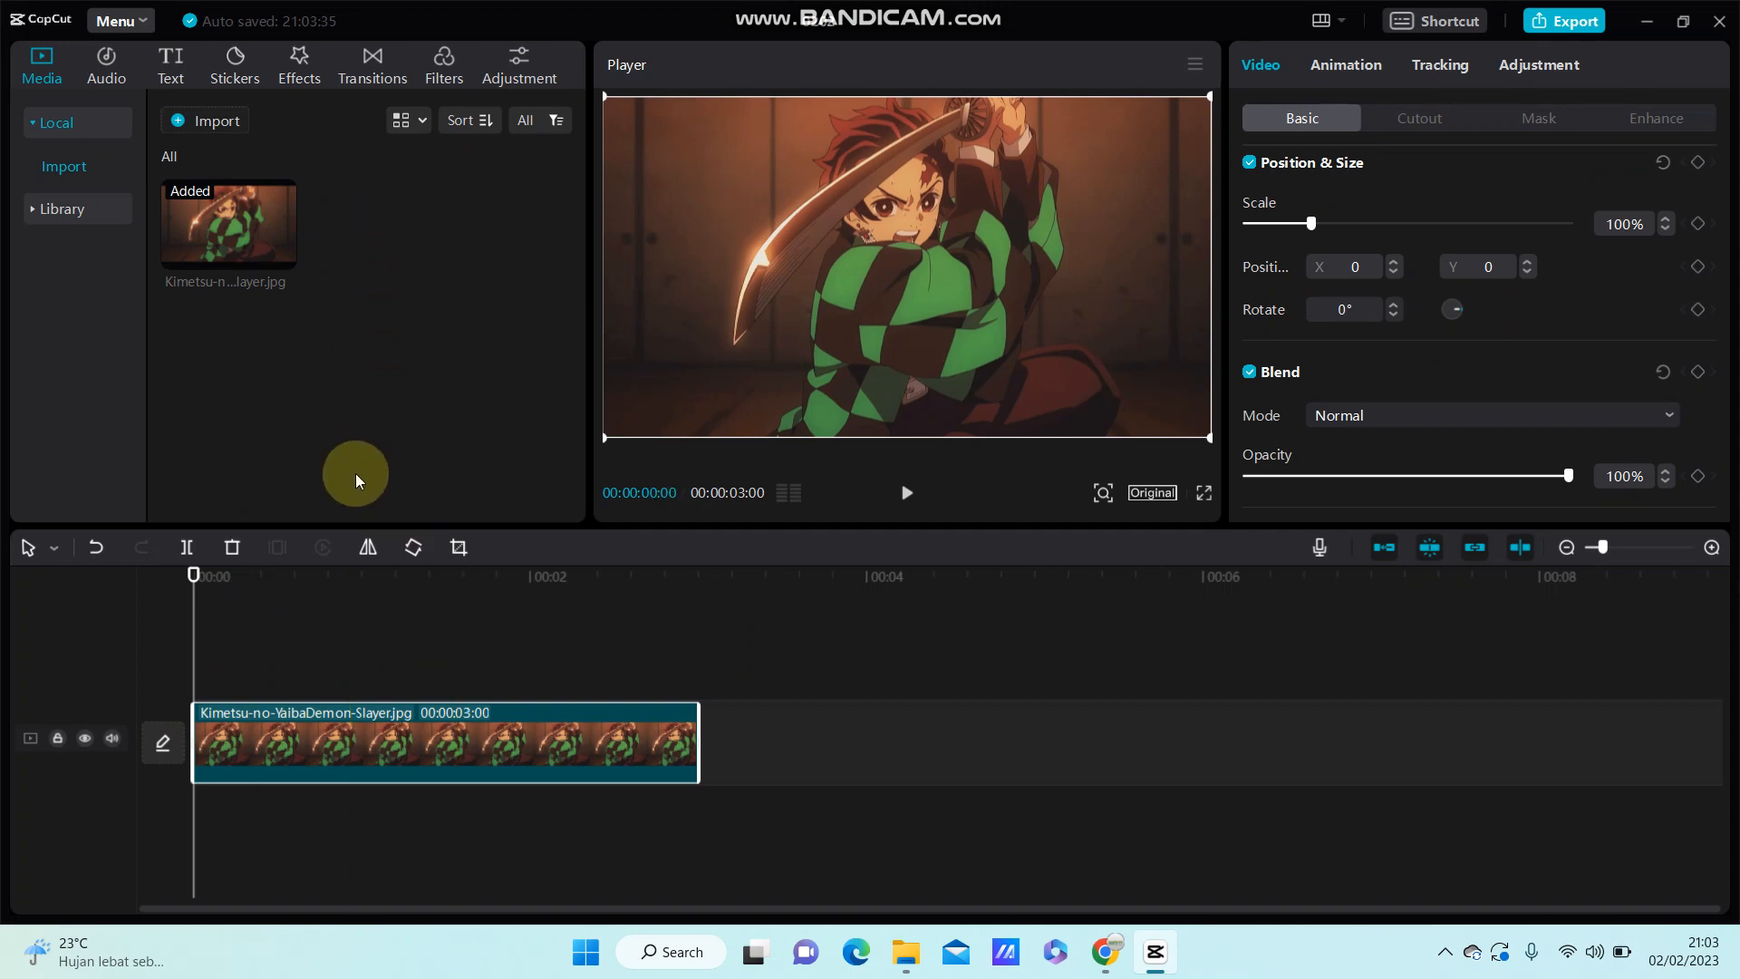
- Open Video effects and scroll the list to add Lightning Crack over the image clip
click(297, 63)
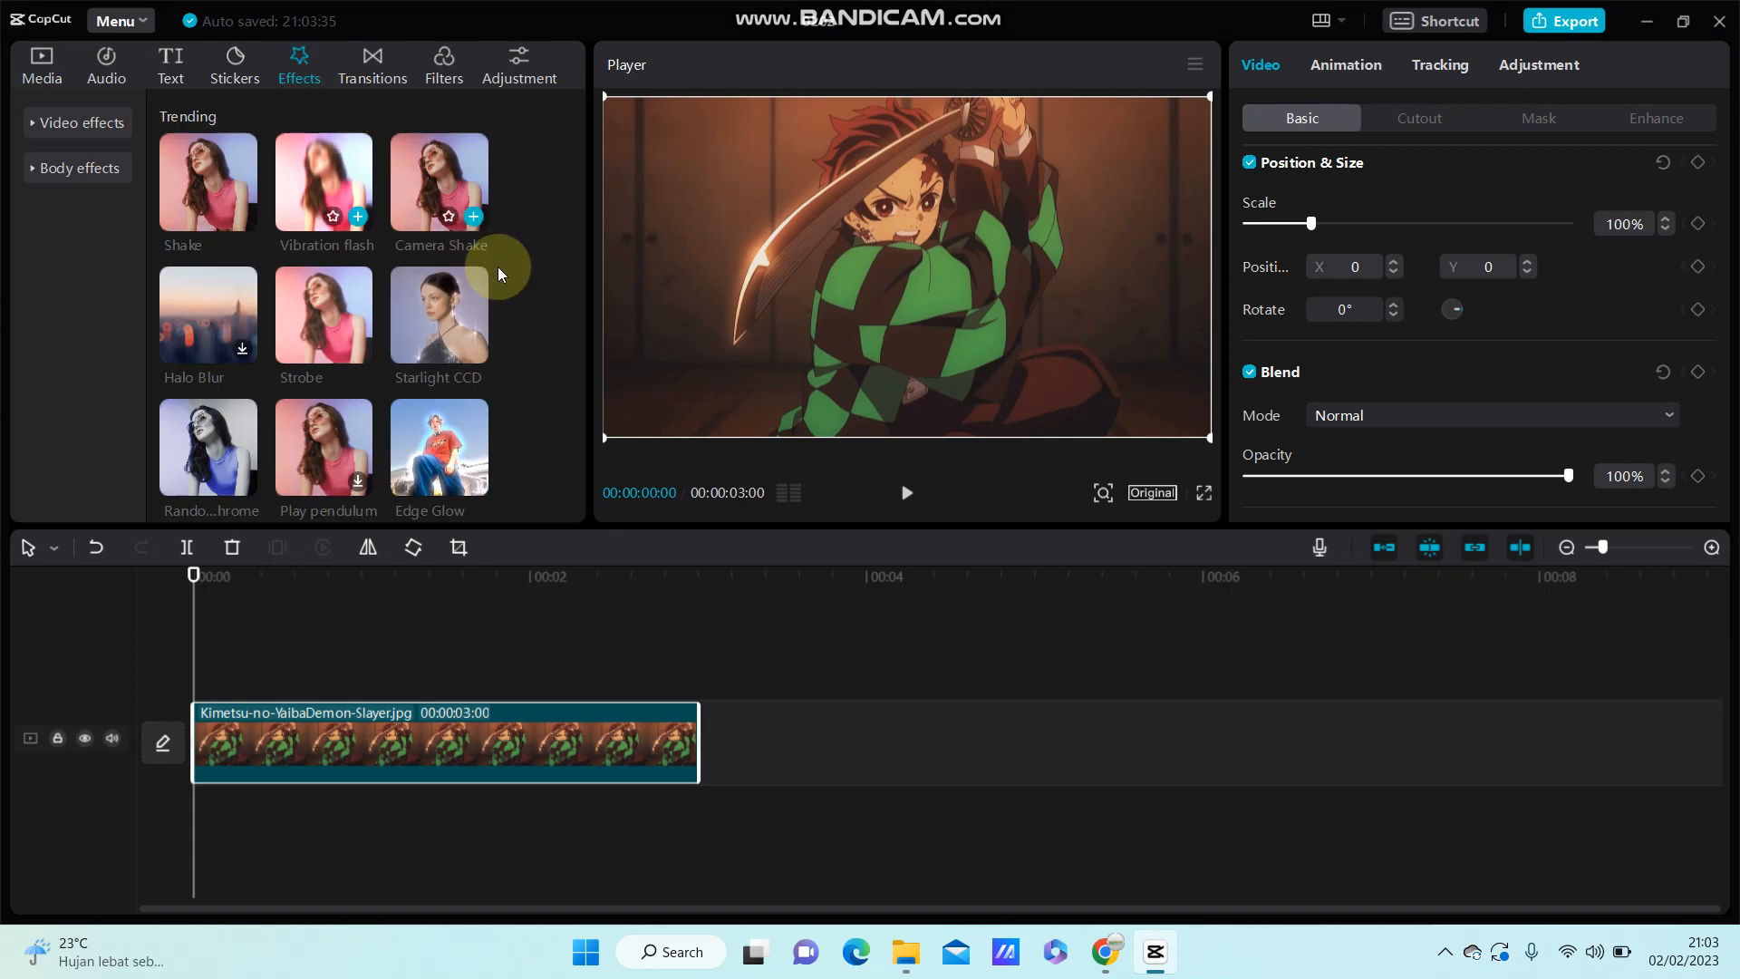
scroll(down, 3)
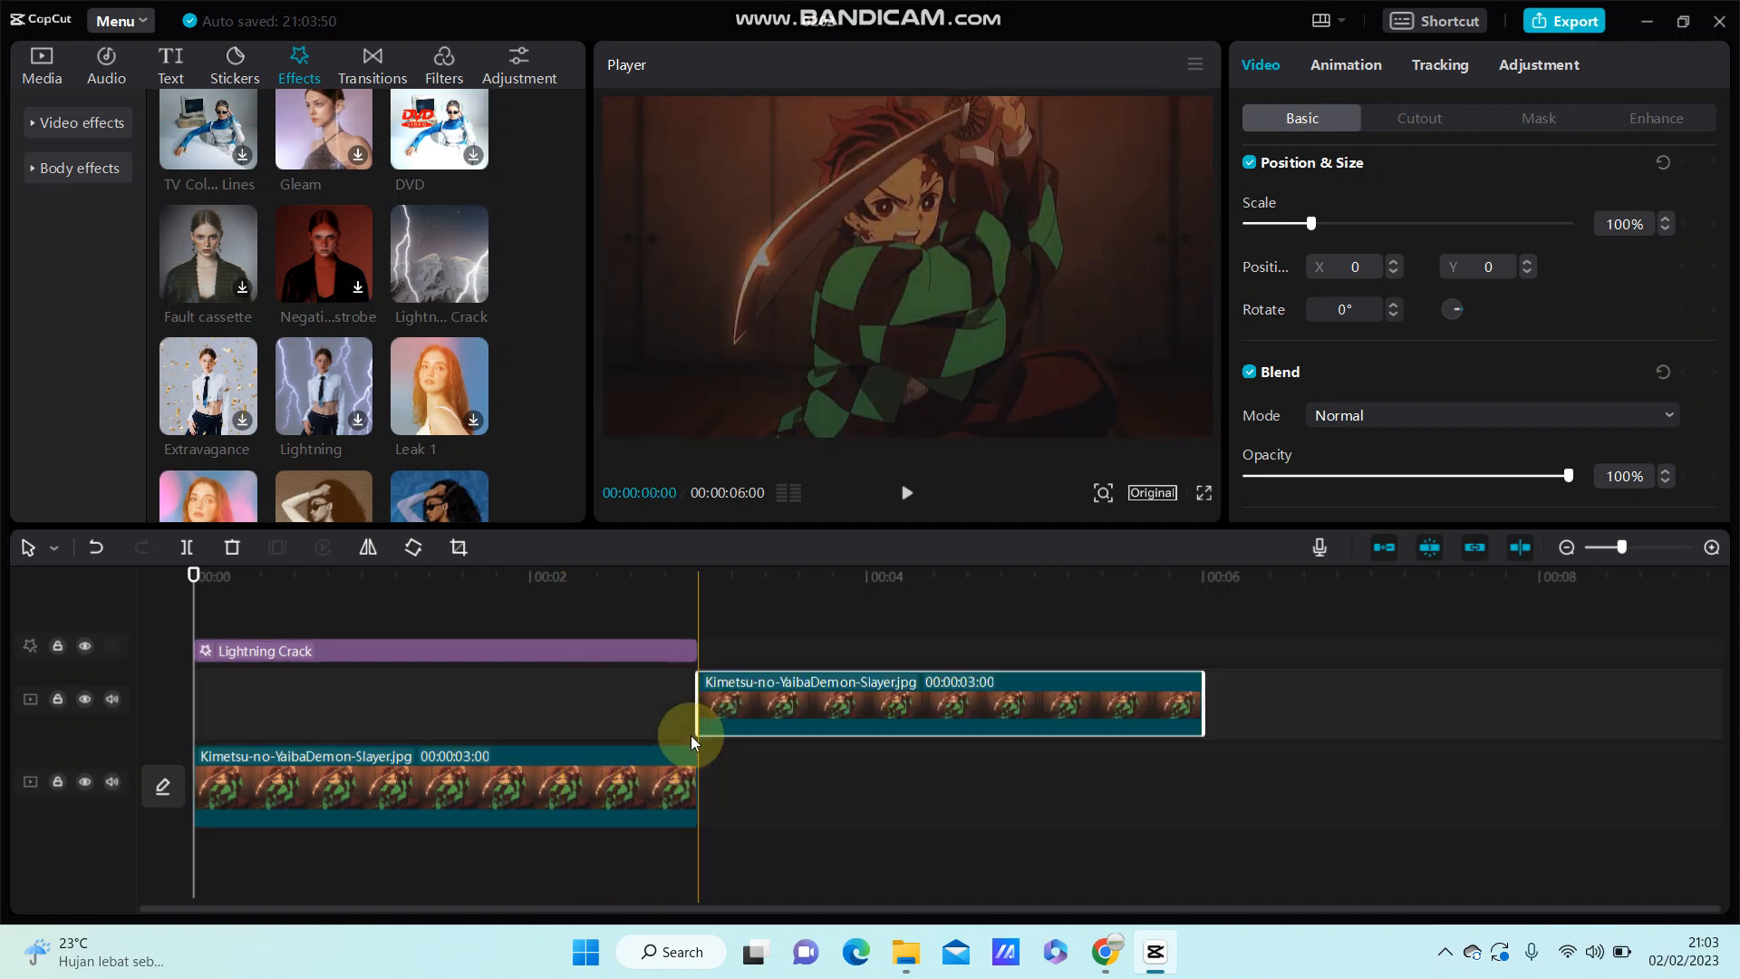
- Slide the duplicated Kimetsu-no-Yaiba clip on the upper track left to start at 00:00
drag(949, 703, 882, 703)
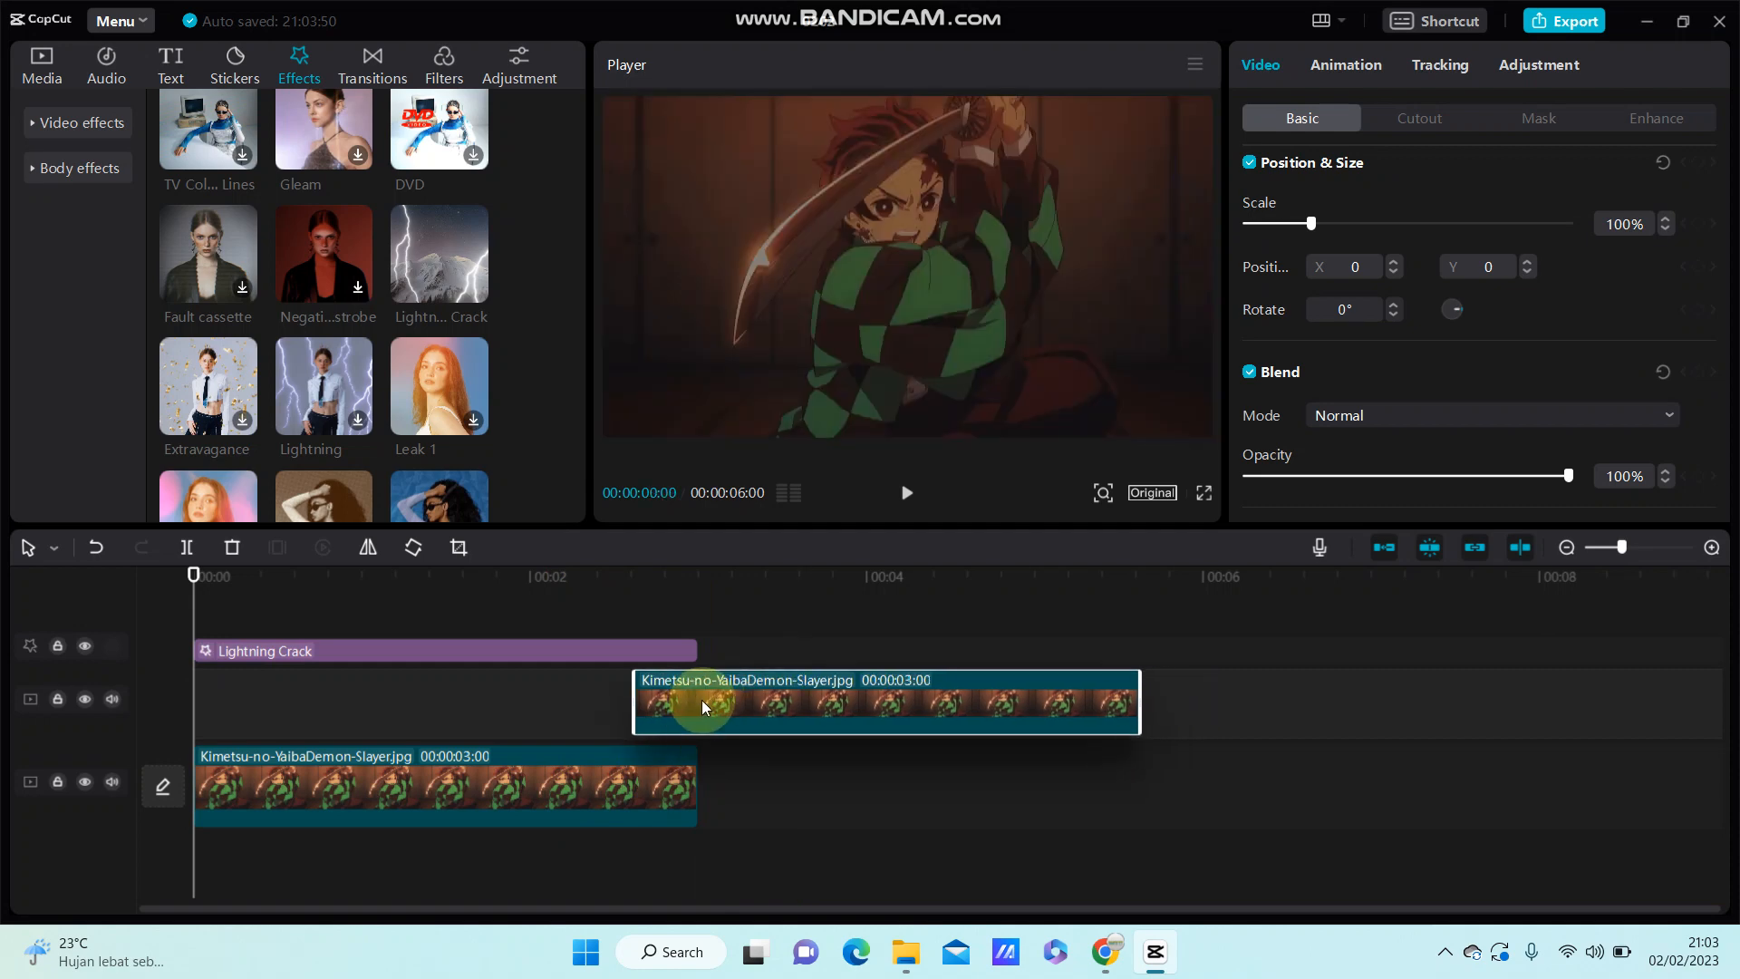
drag(705, 705, 345, 707)
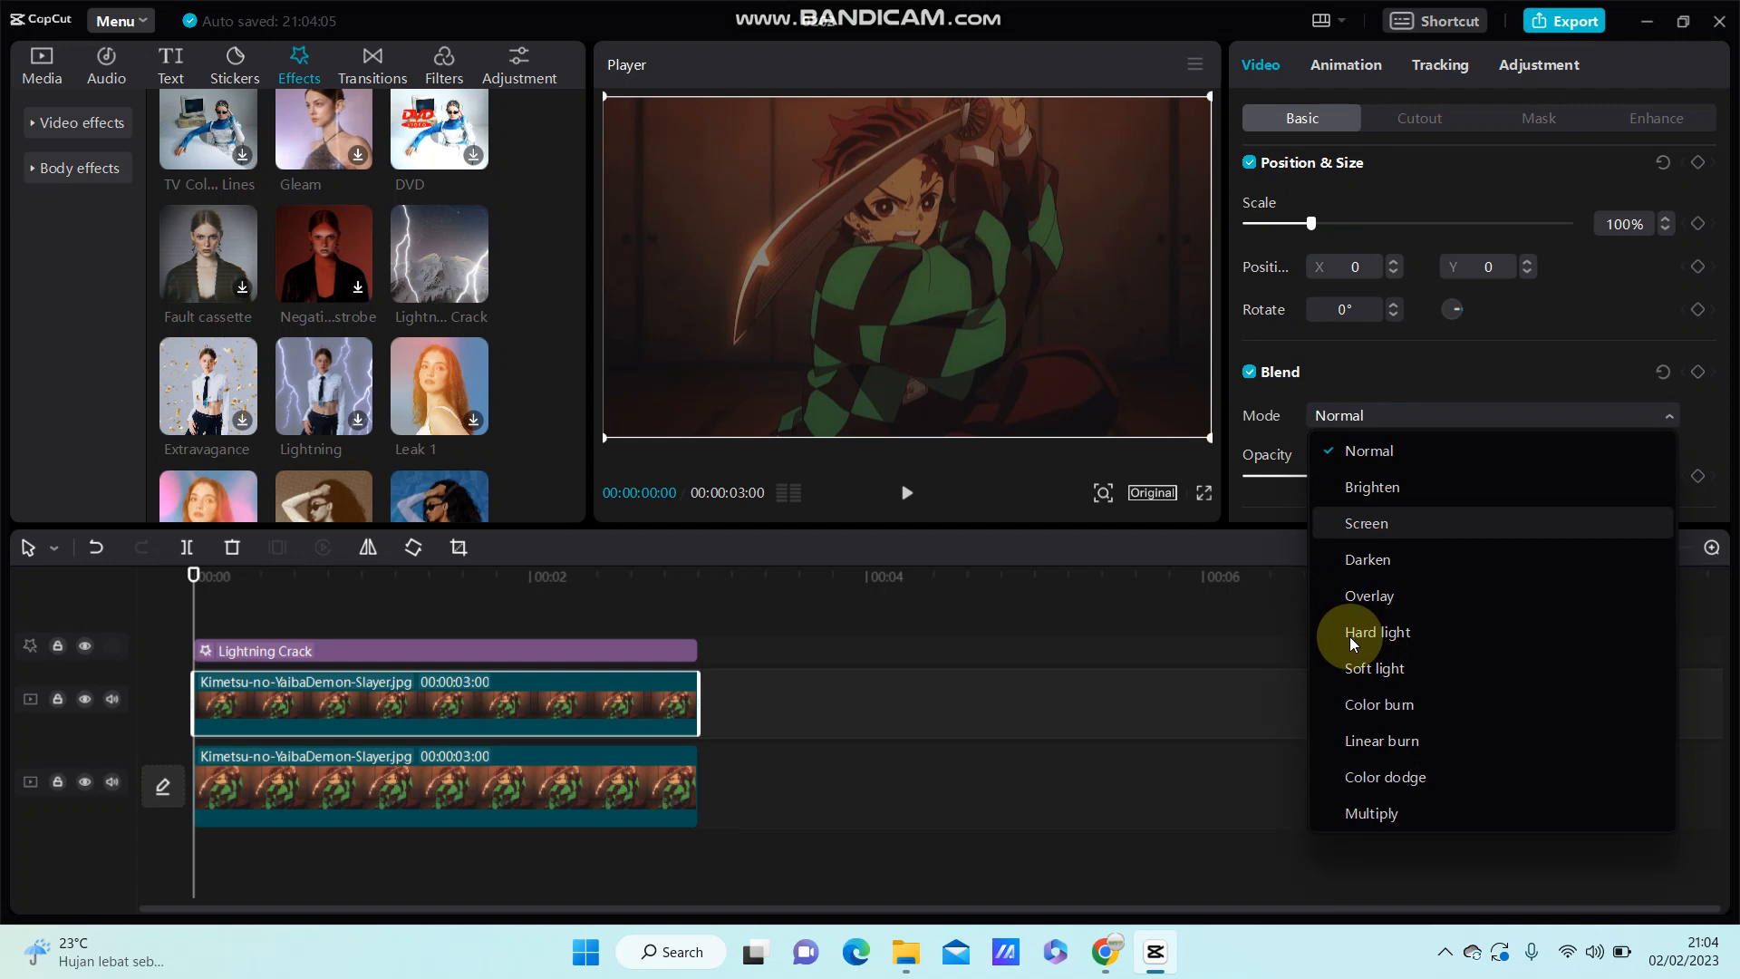
- Set the upper clip's blend mode to Color burn and adjust its opacity
click(1378, 703)
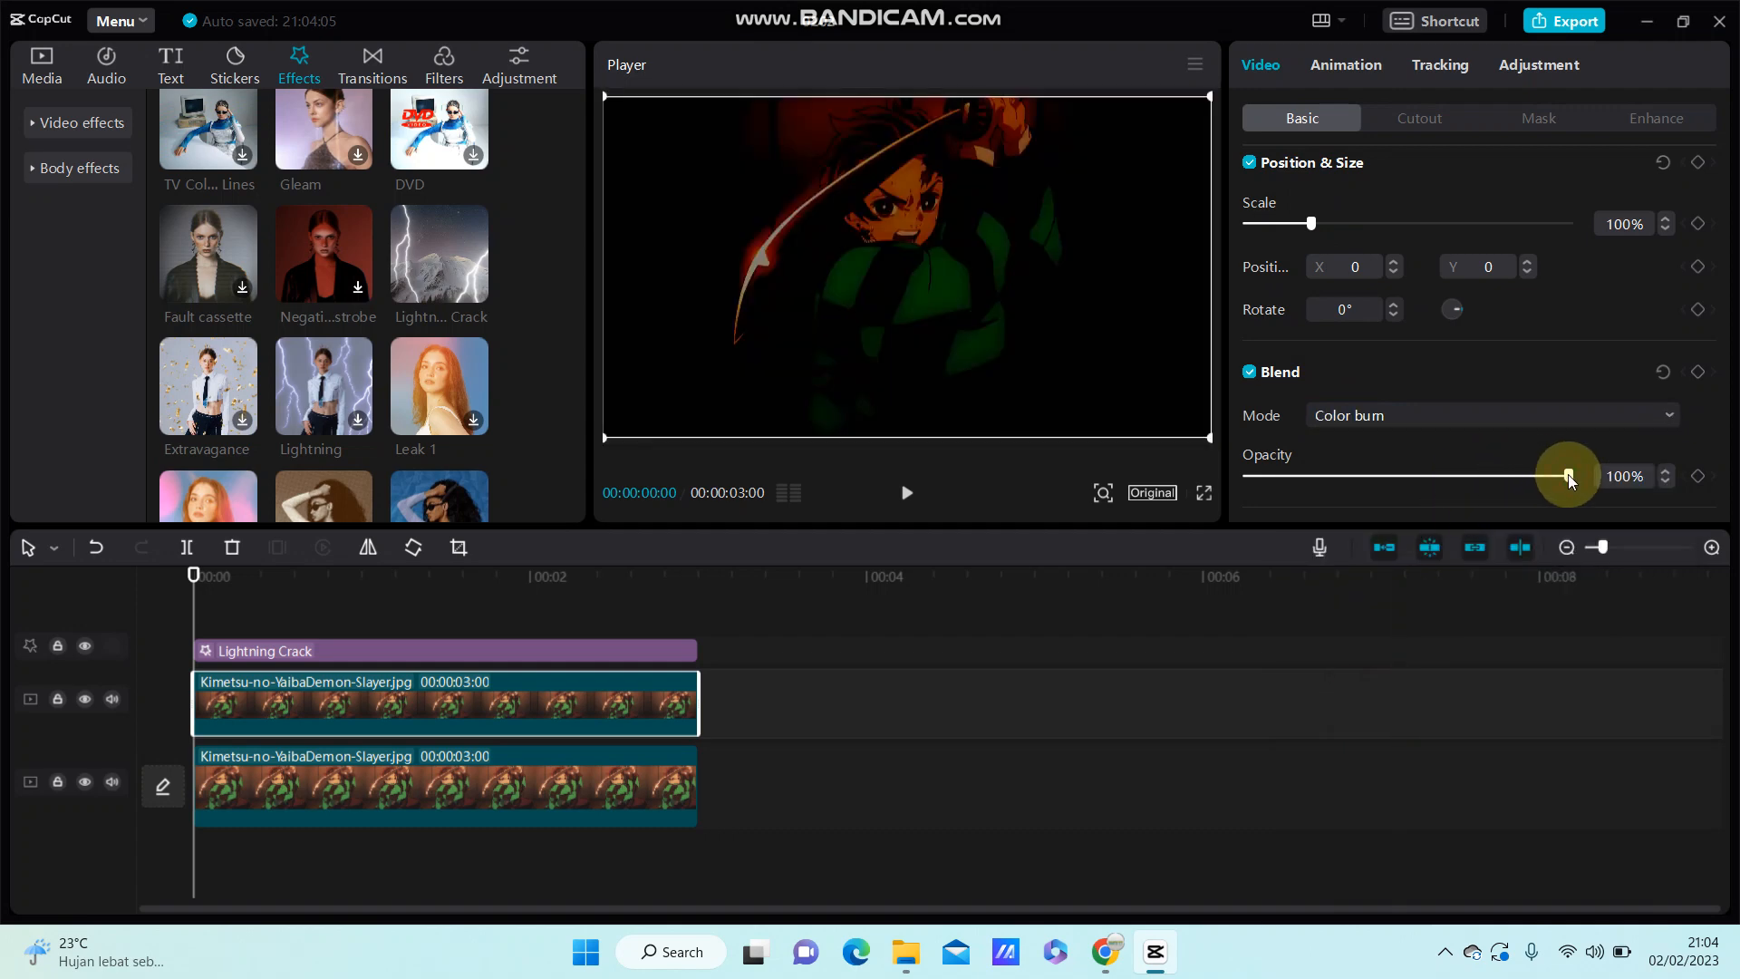
drag(1568, 475, 1537, 475)
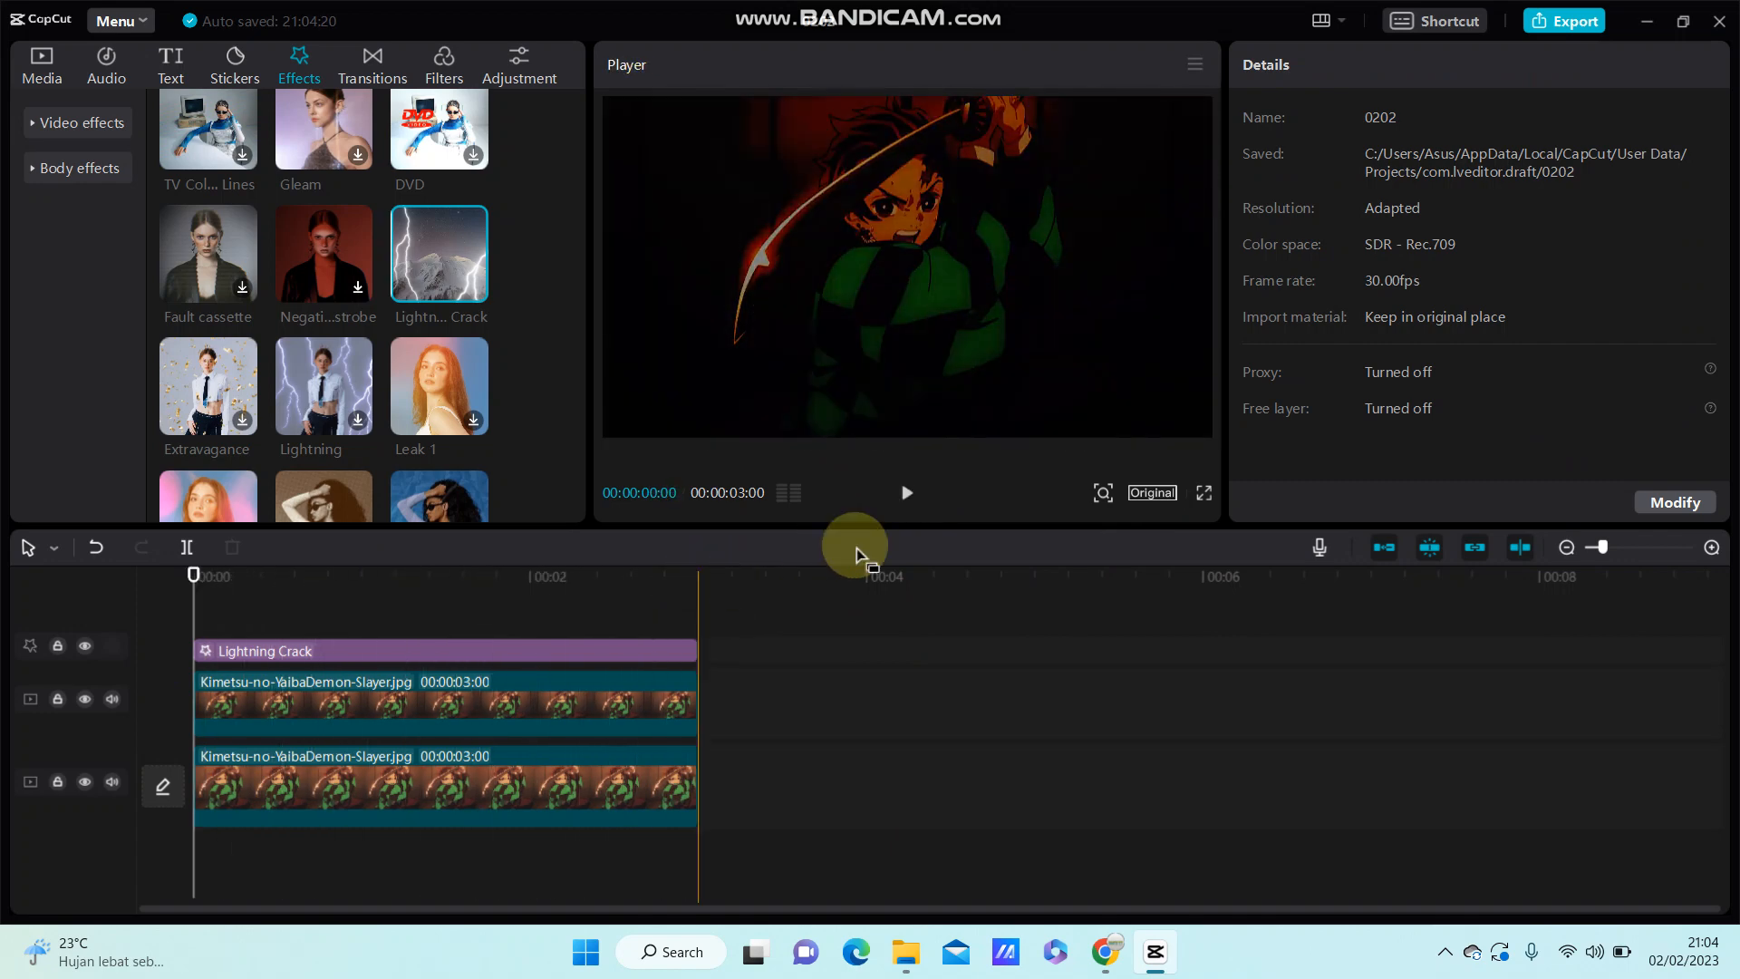
- Play the project to watch the lightning over the darkened image, then pause
click(905, 491)
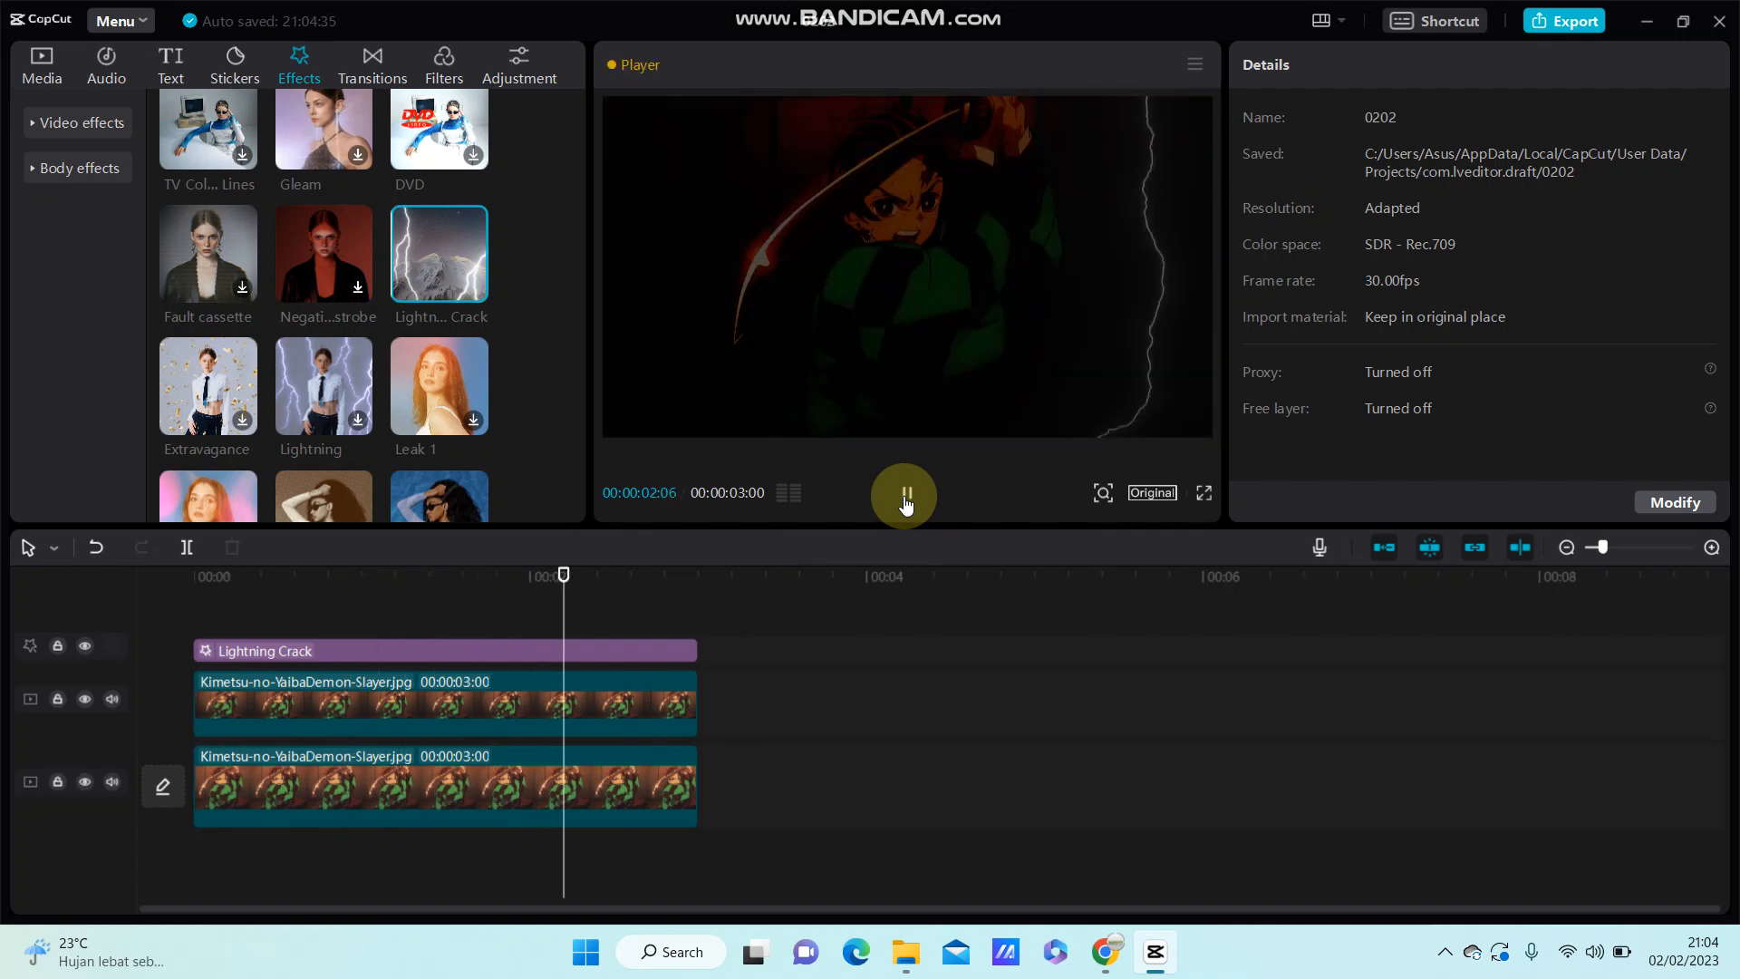
click(903, 494)
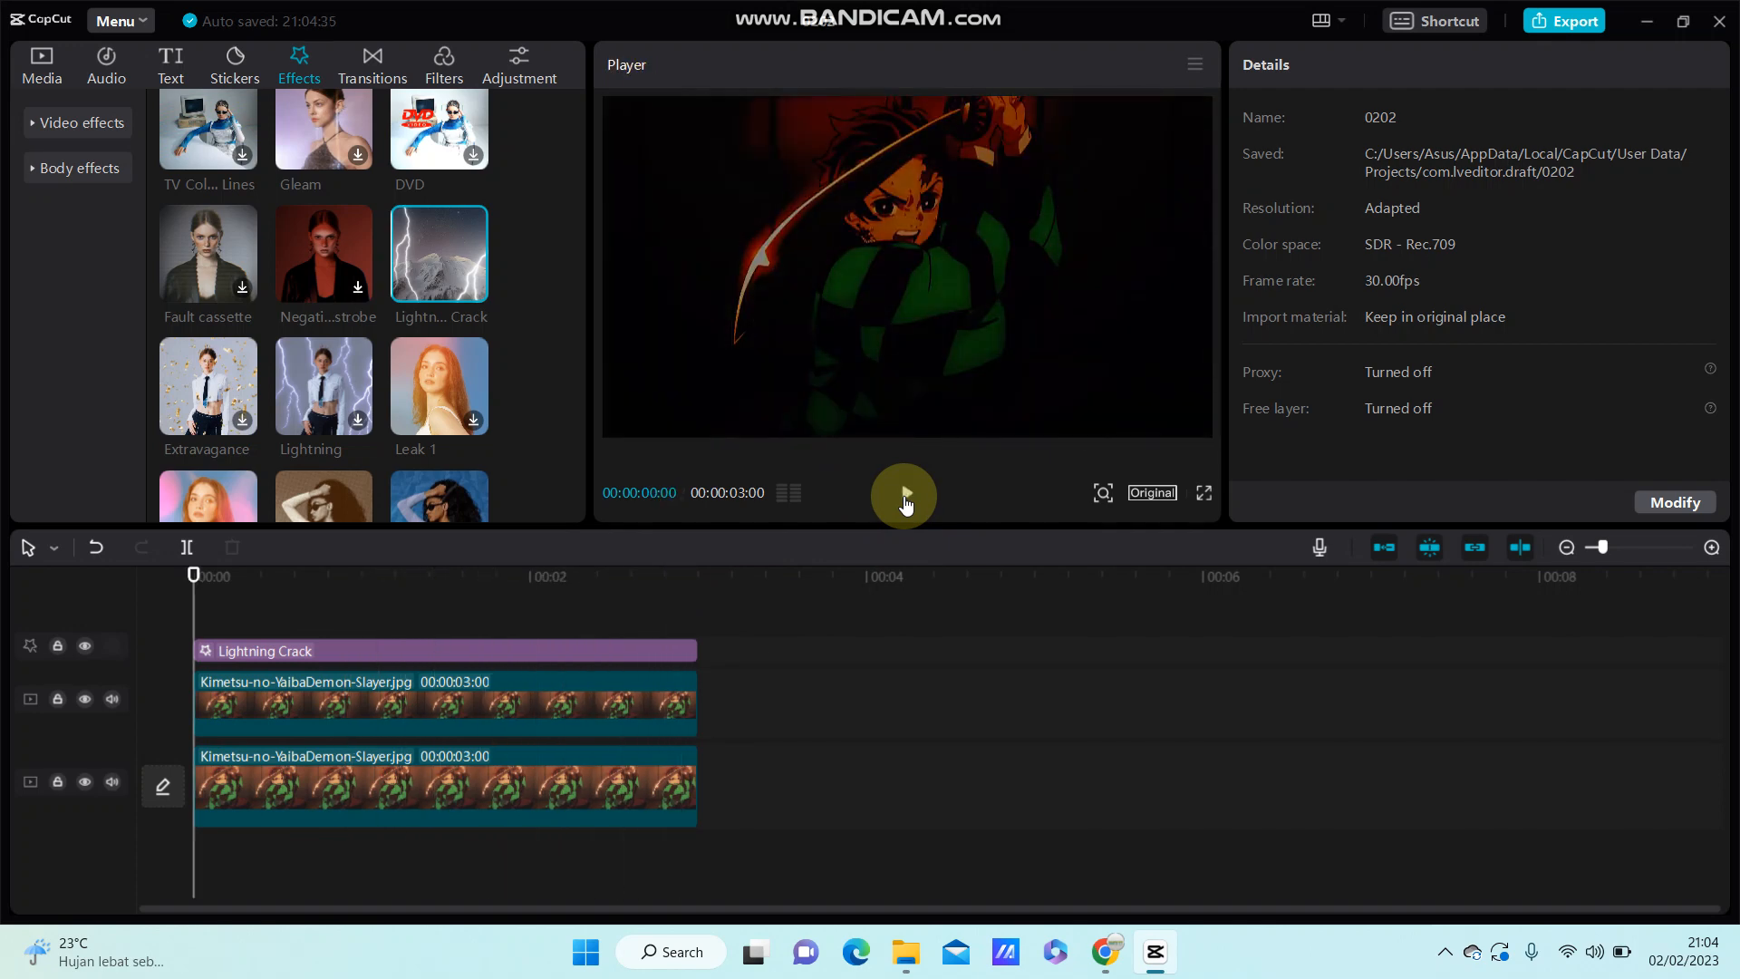